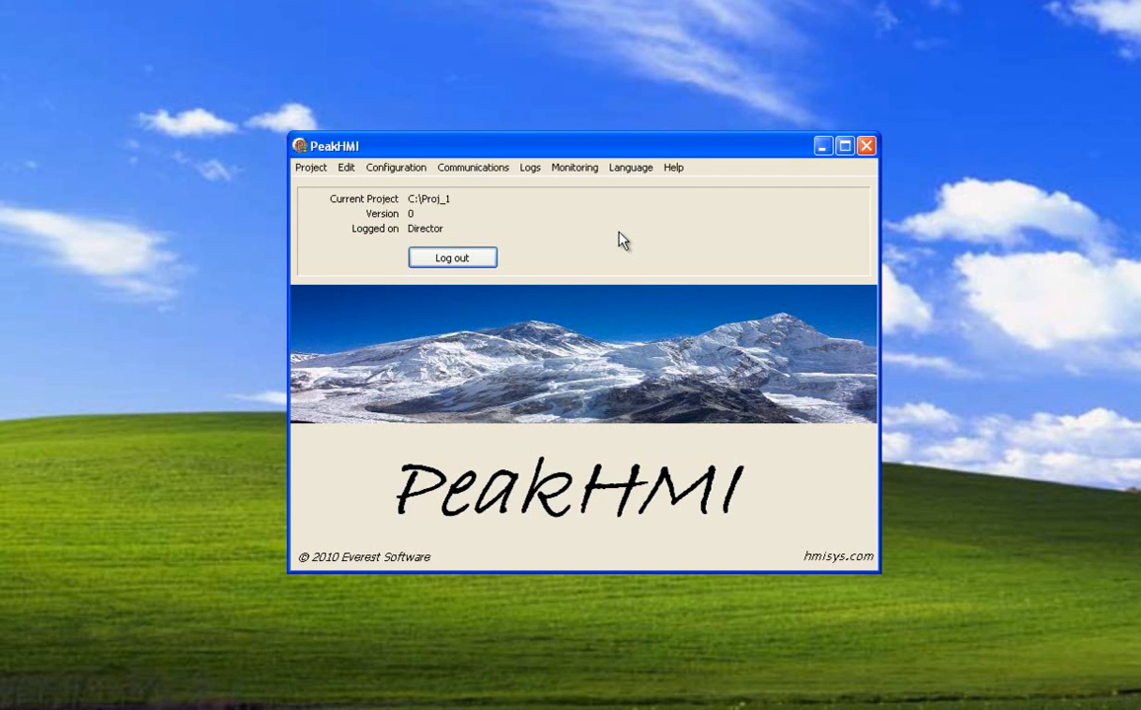
mouse_move(596, 253)
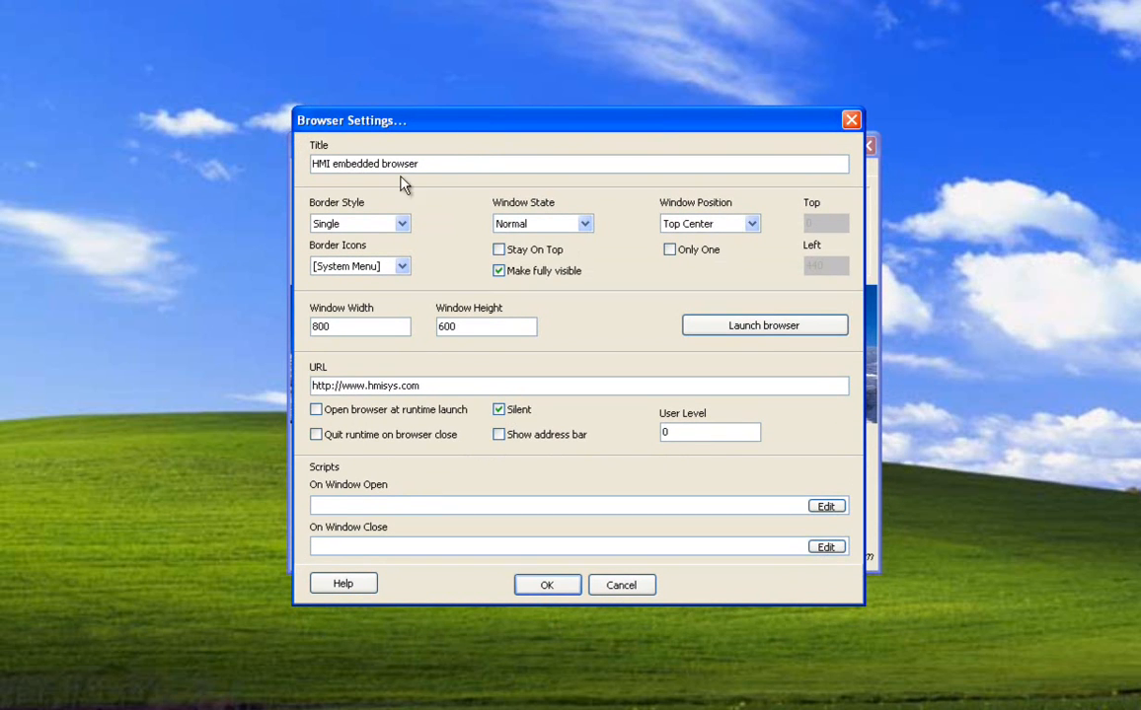
mouse_move(407, 217)
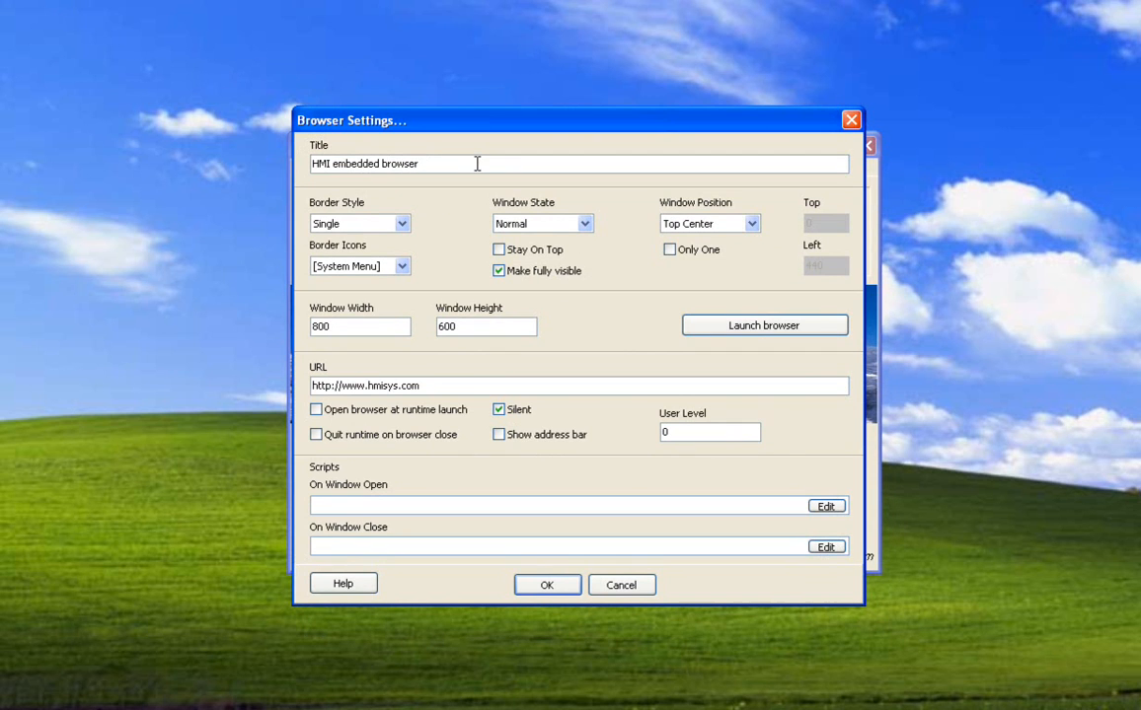
mouse_move(612, 302)
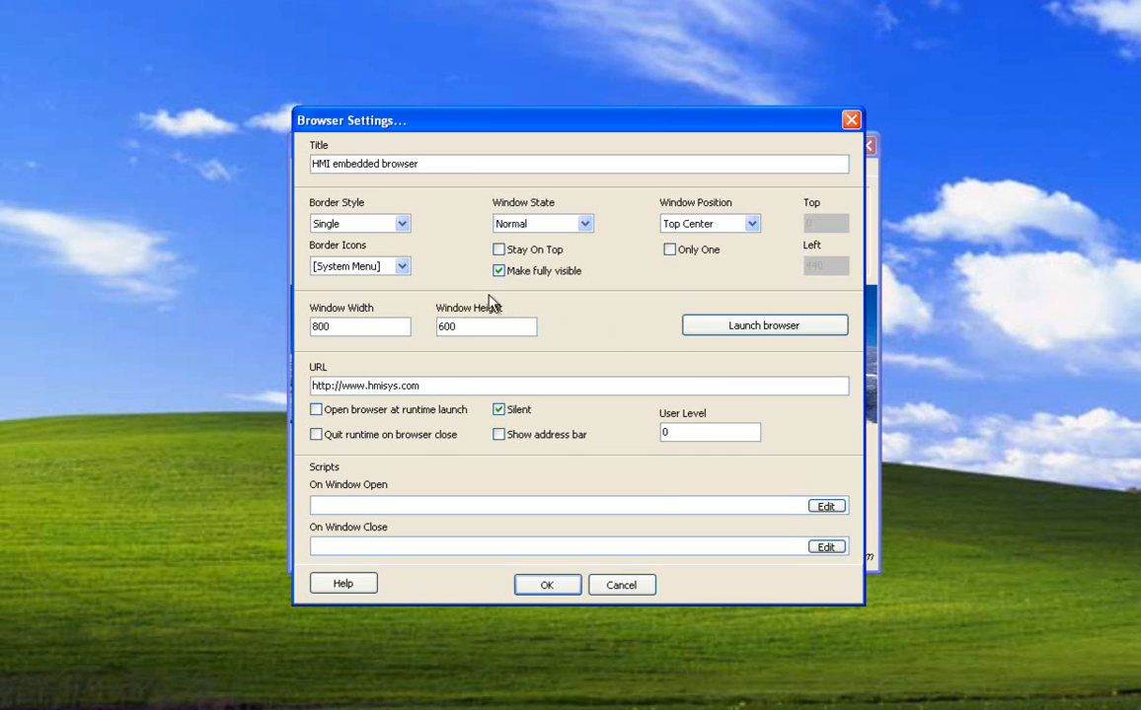
mouse_move(441, 221)
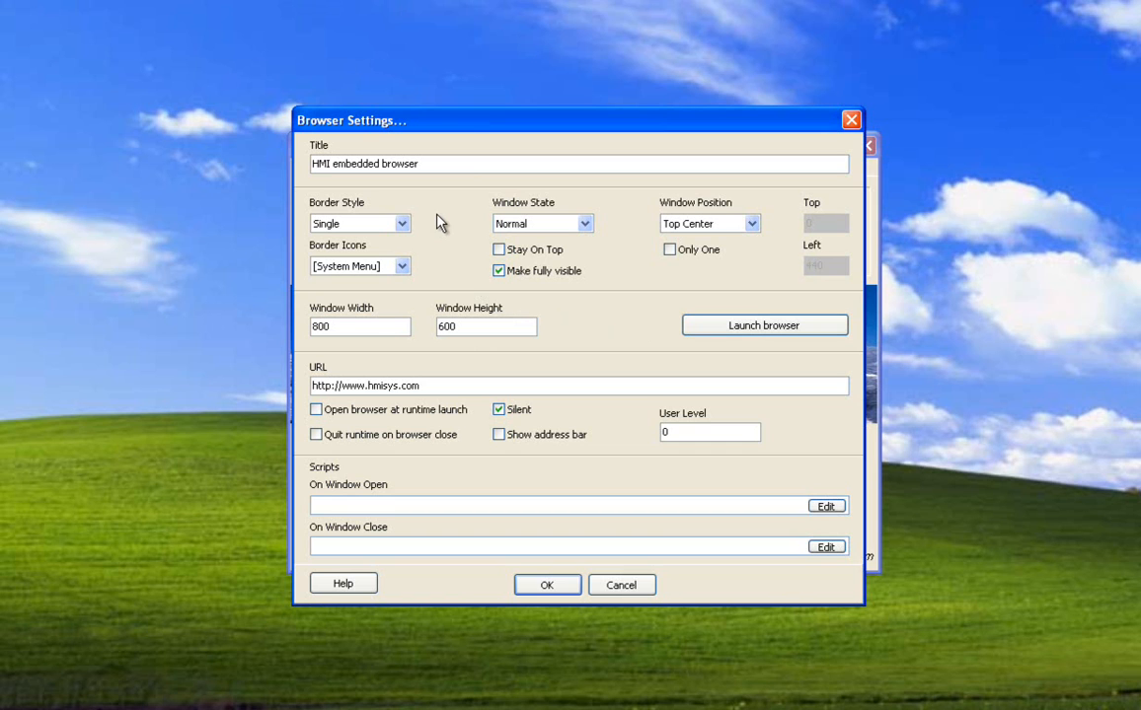
mouse_move(616, 209)
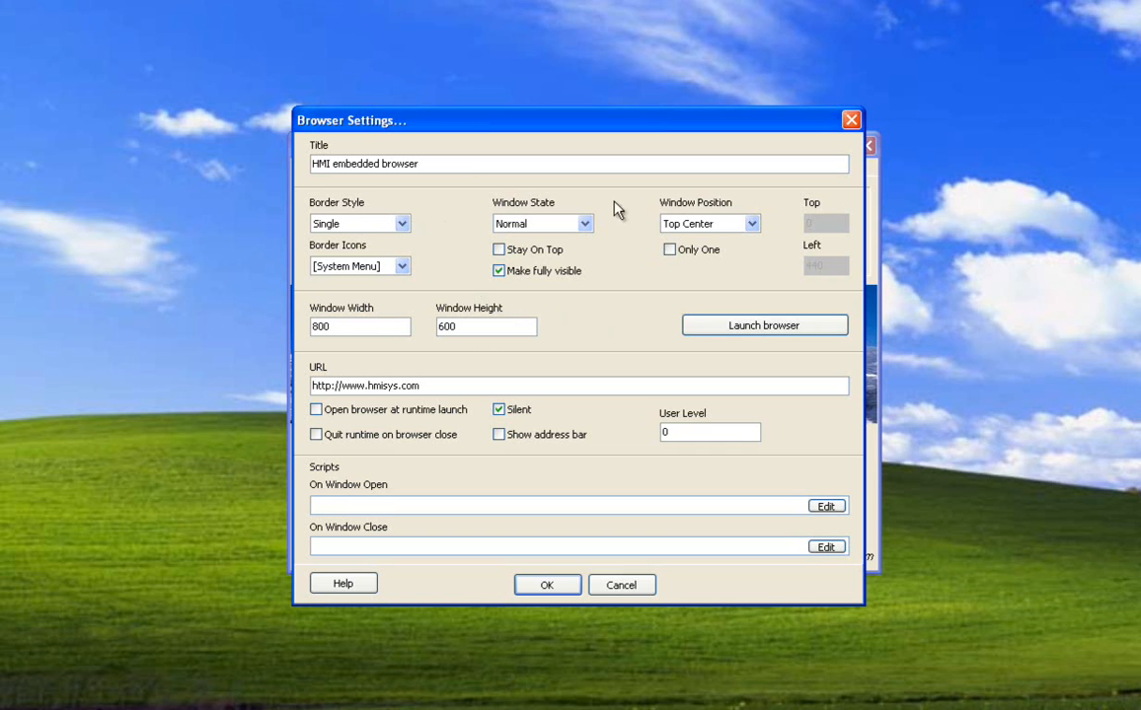
mouse_move(403, 217)
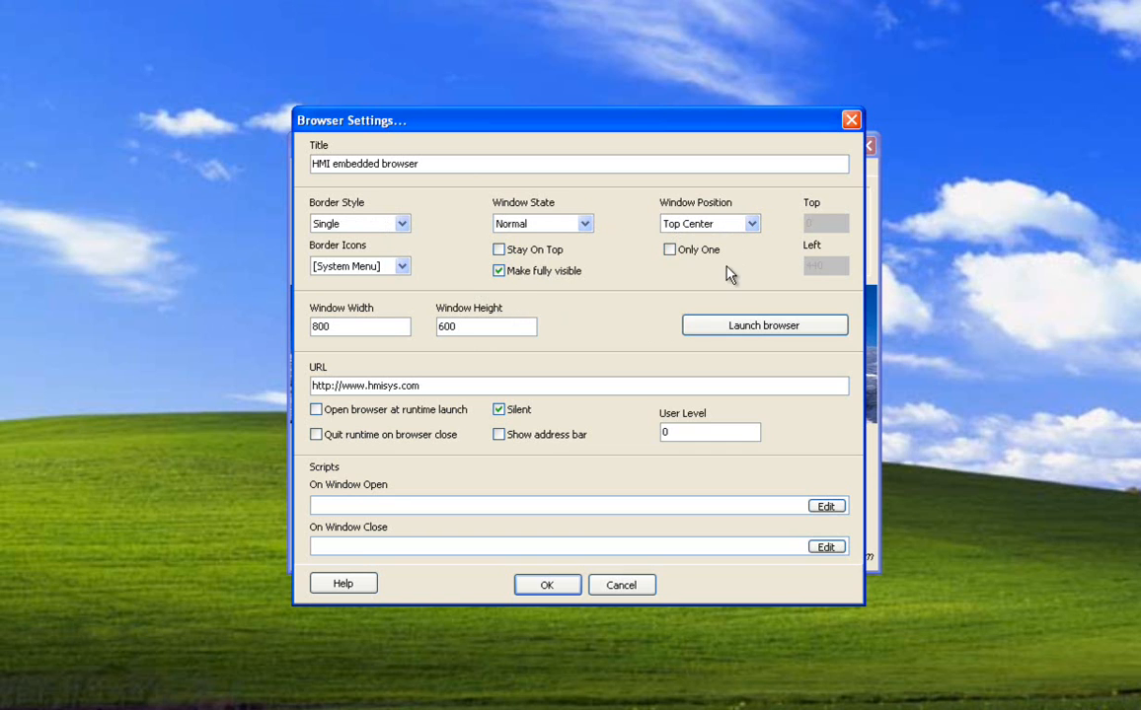
mouse_move(603, 217)
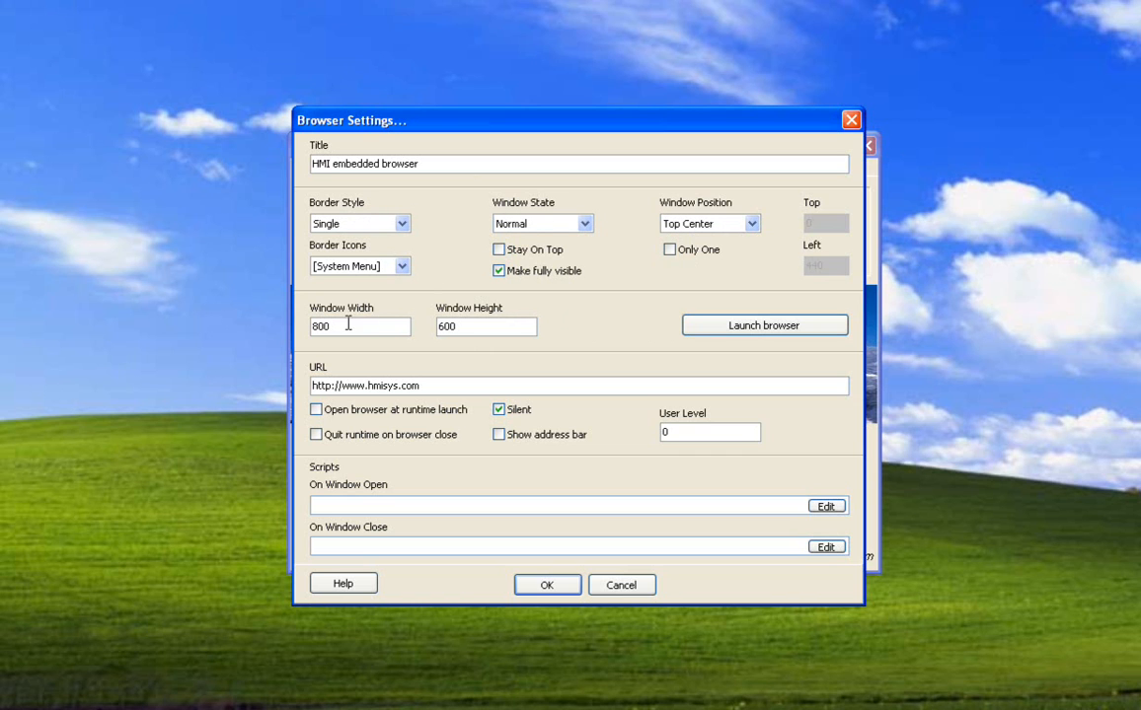
mouse_move(651, 331)
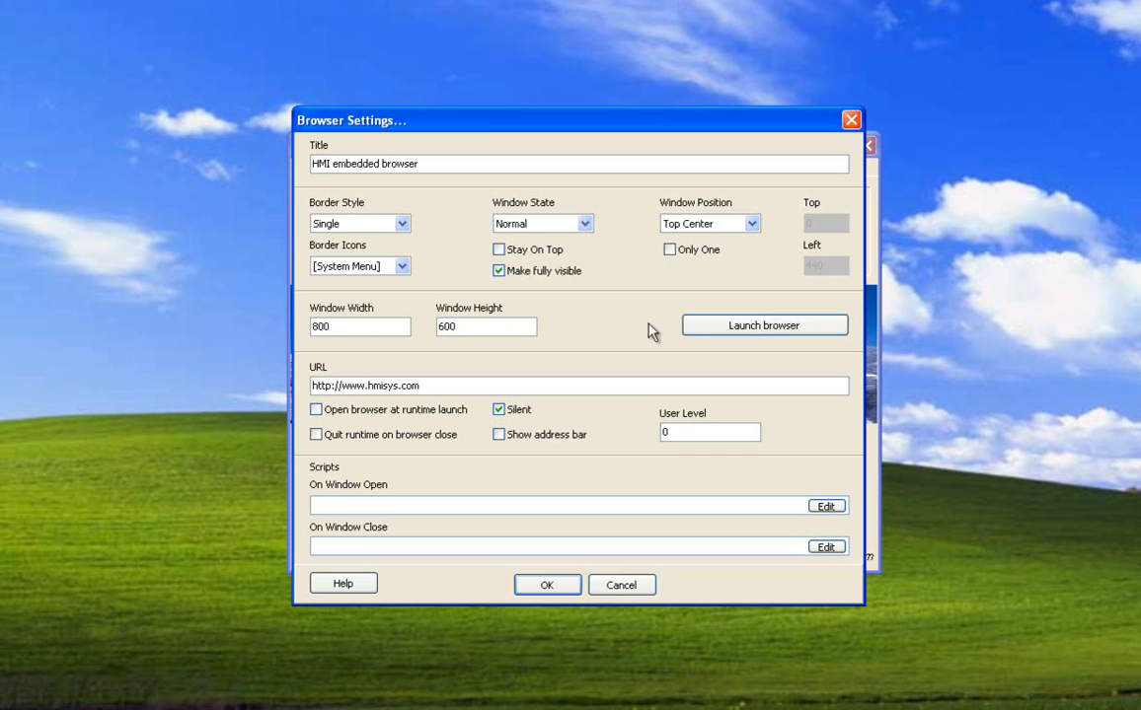
left_click(764, 324)
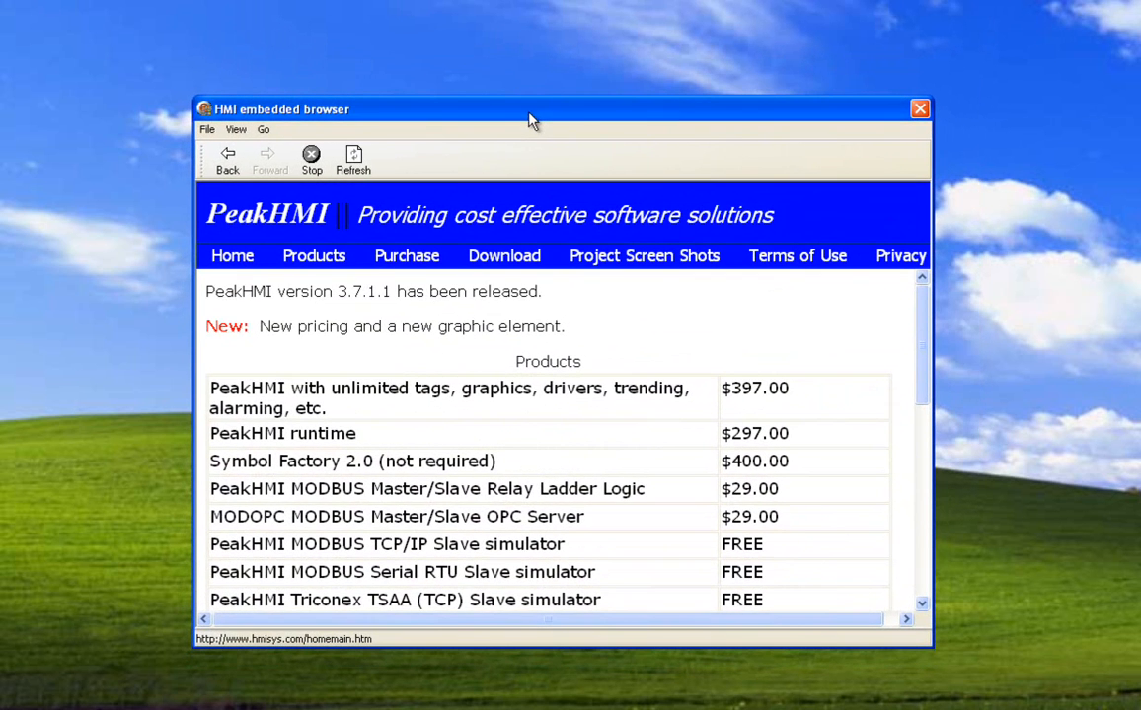
mouse_move(920, 108)
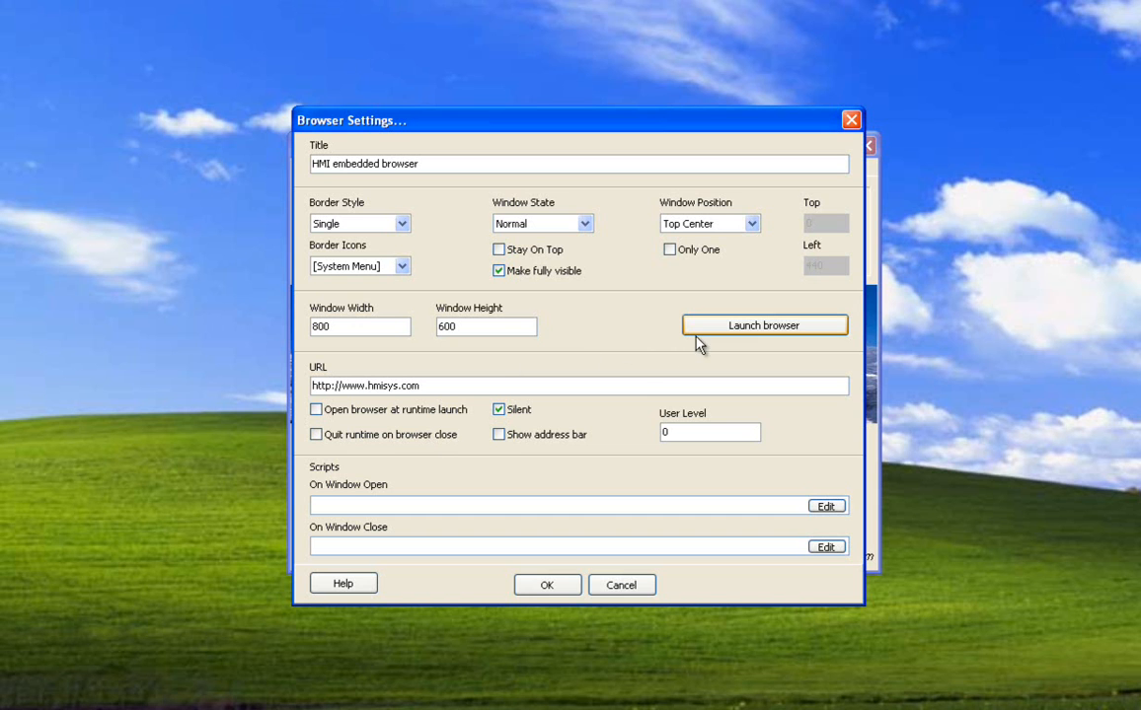
- Launch the embedded browser to preview hmisys.com, close it, then relaunch the preview
left_click(763, 323)
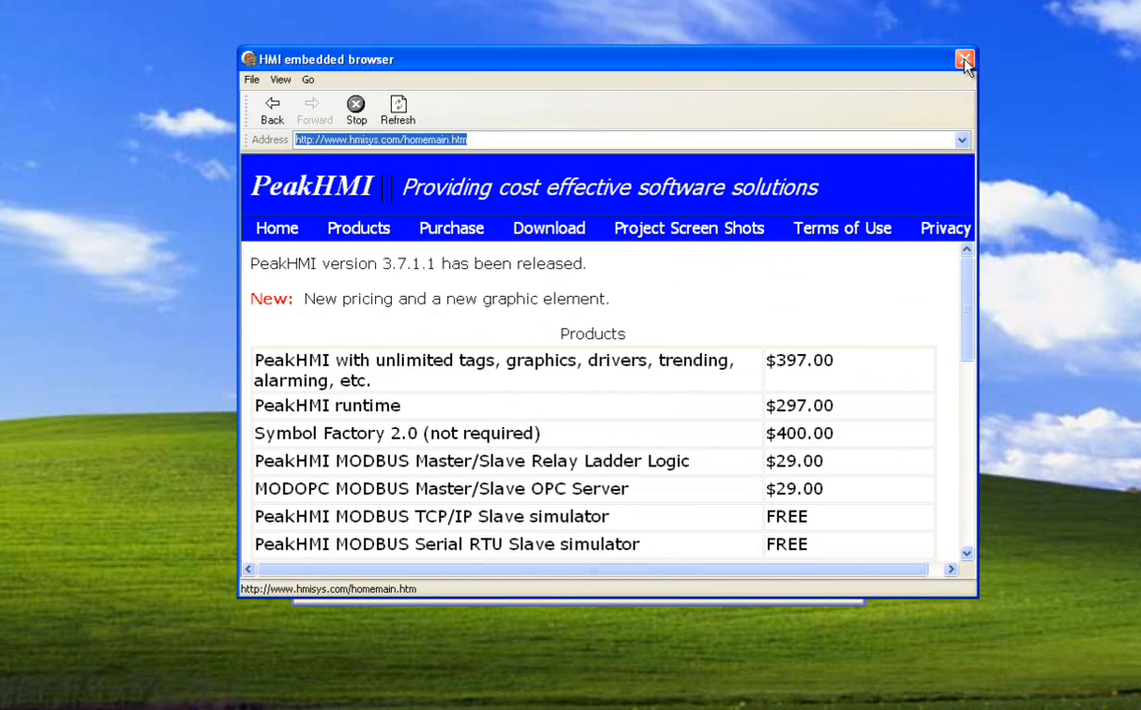
left_click(963, 59)
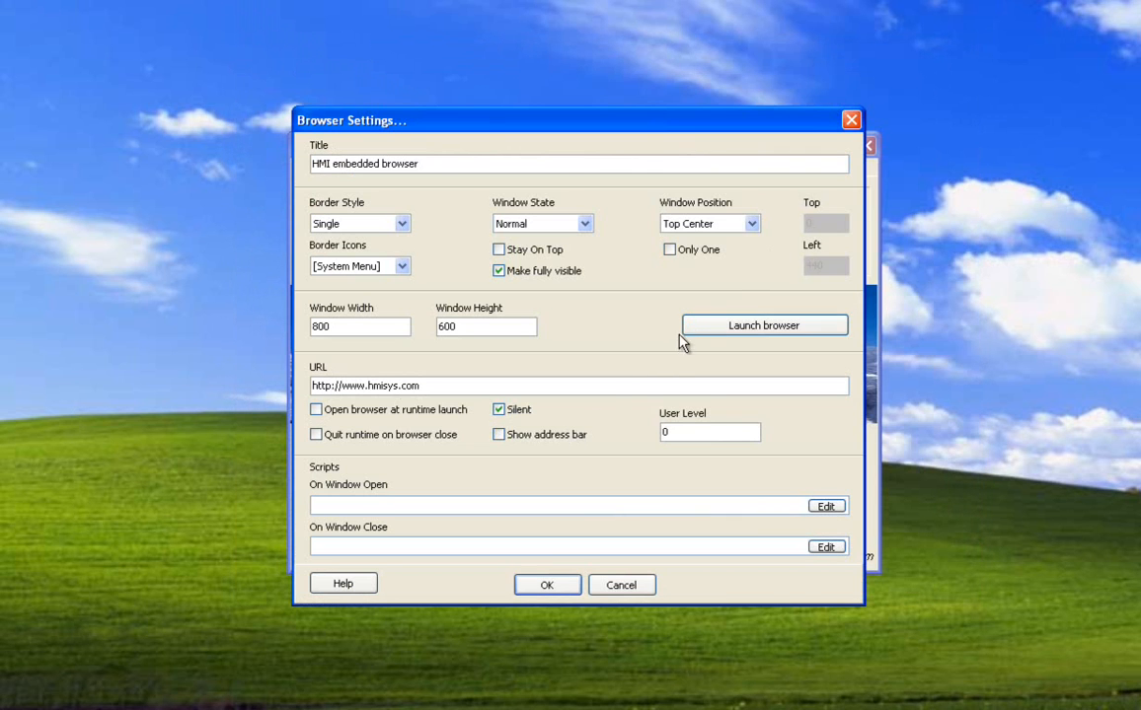
left_click(763, 324)
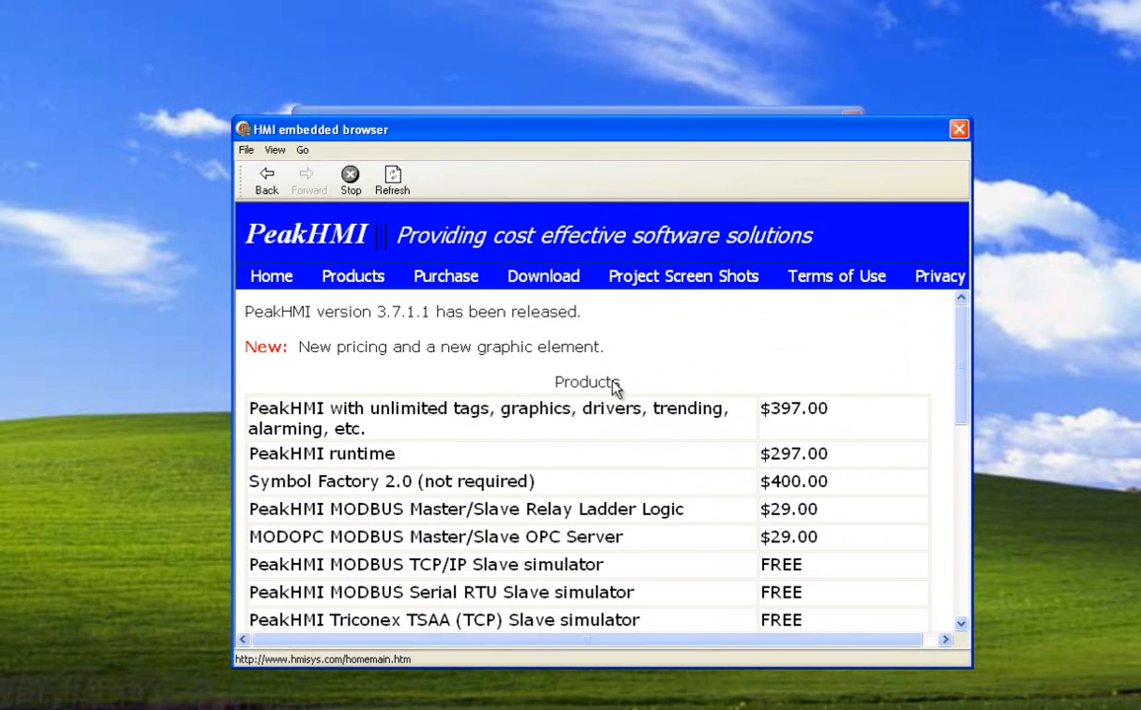
mouse_move(687, 264)
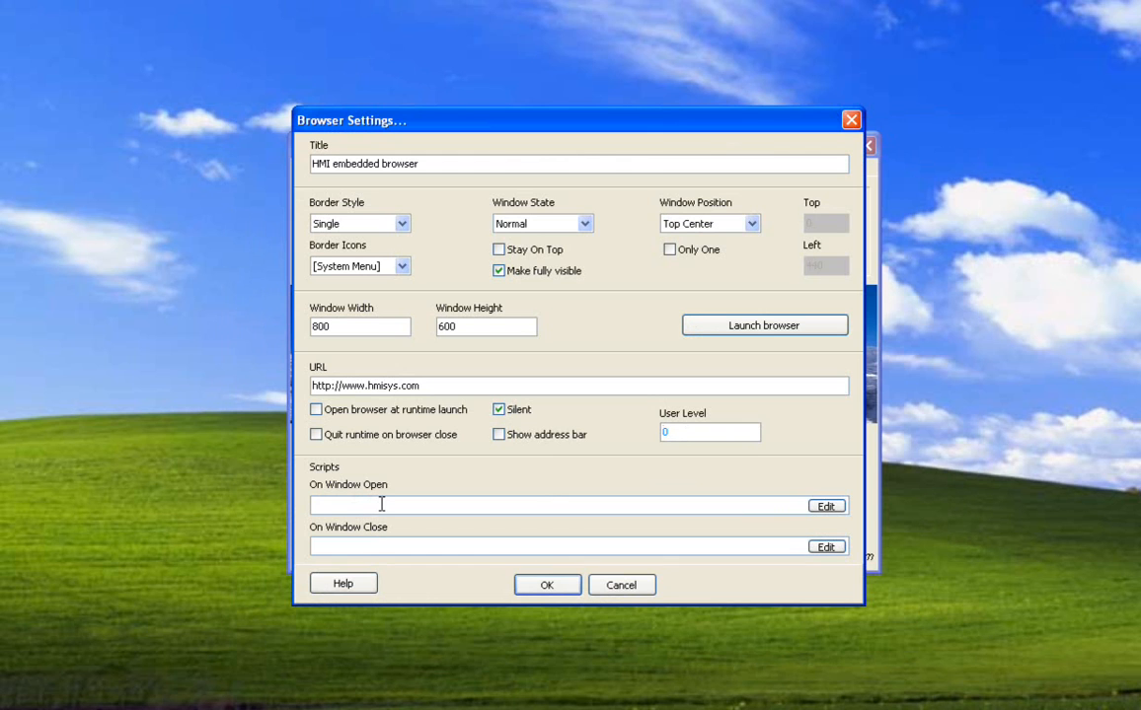
mouse_move(375, 497)
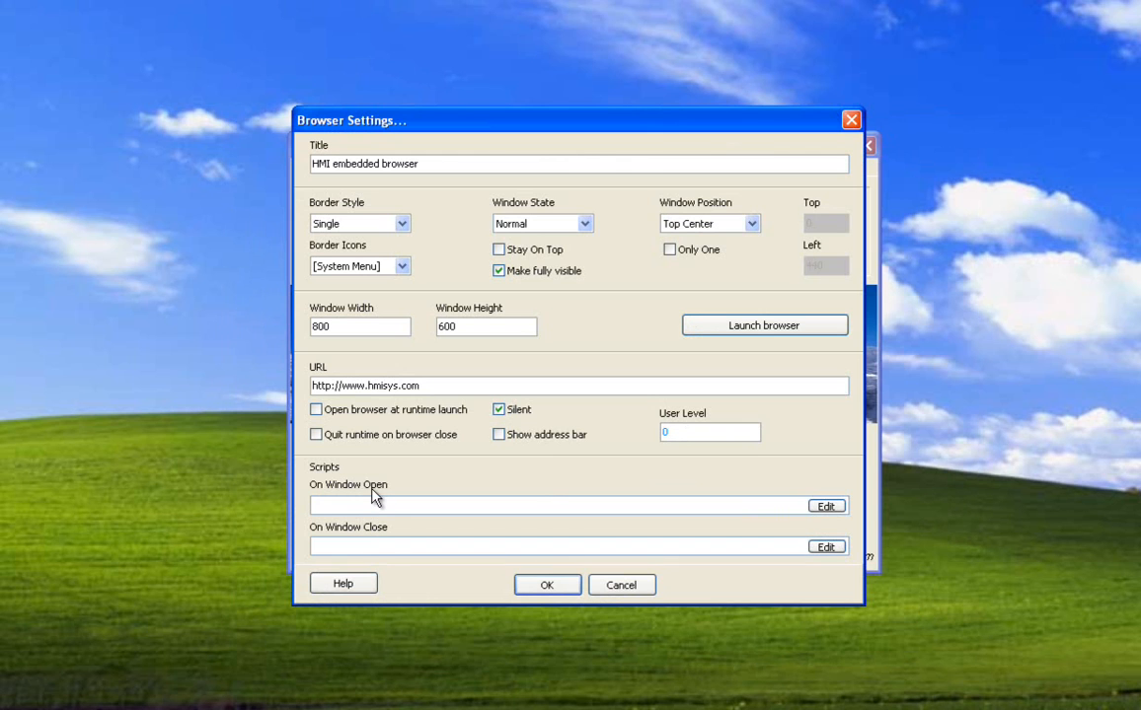
mouse_move(367, 547)
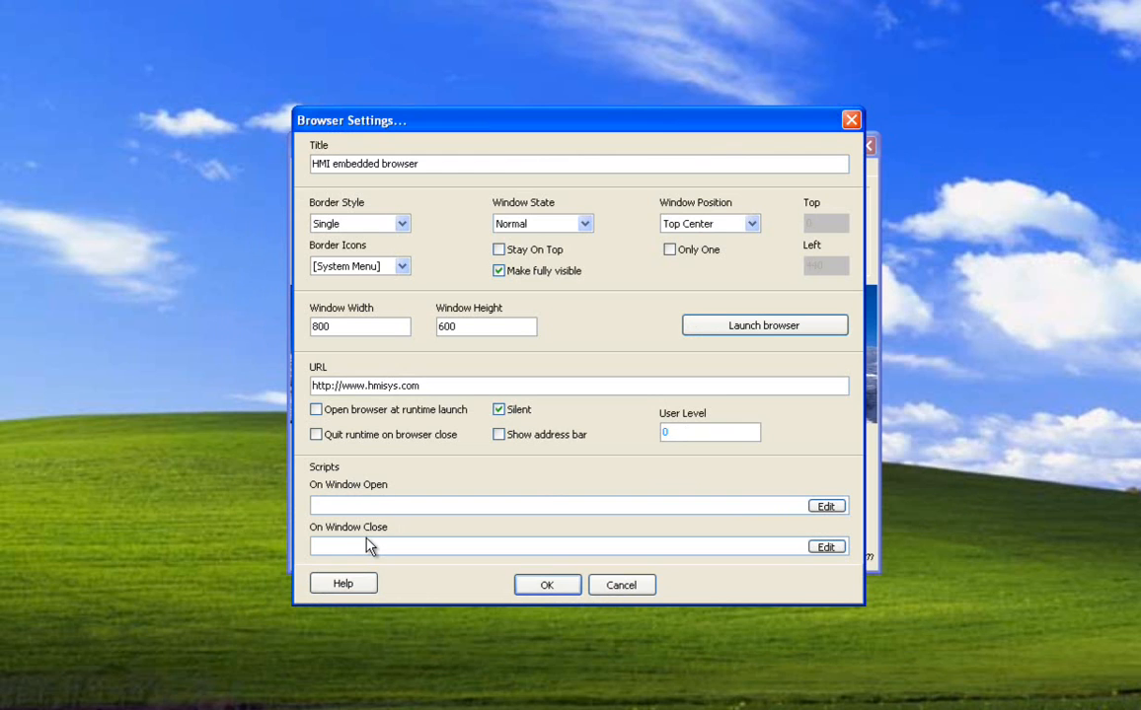